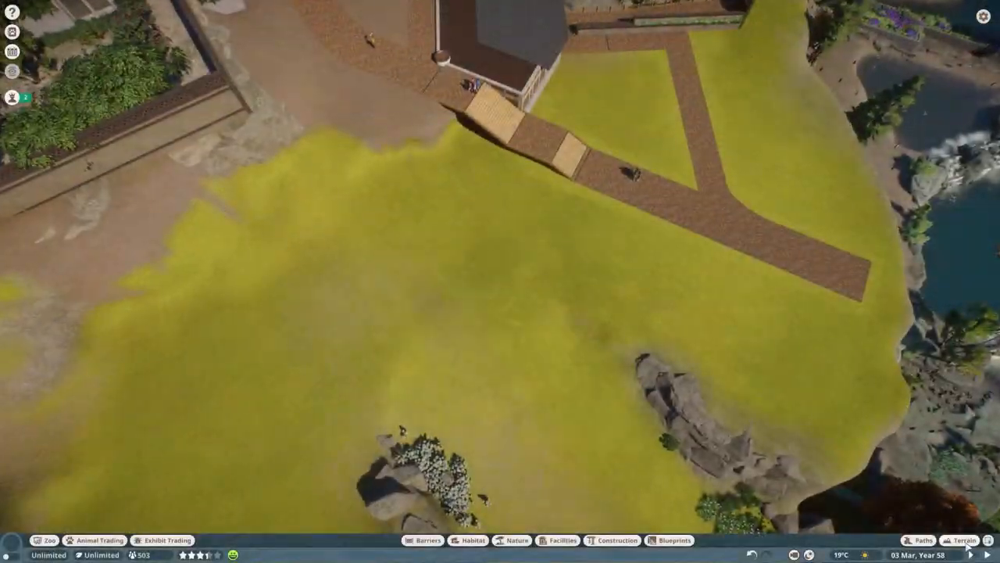
Extend the curved walkway into a wide T-shaped path and lower a trench beside it.
left_click(923, 540)
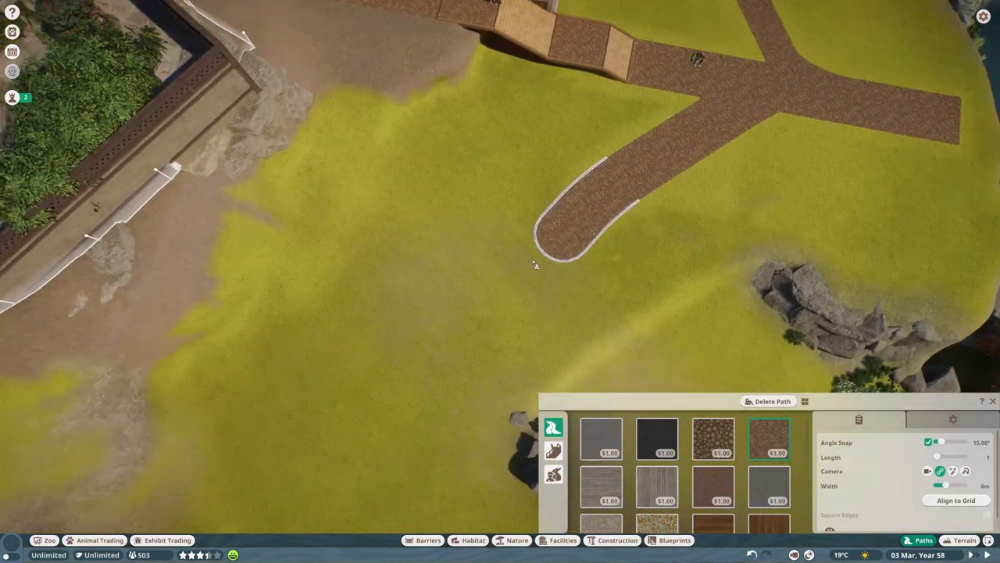
left_click(966, 540)
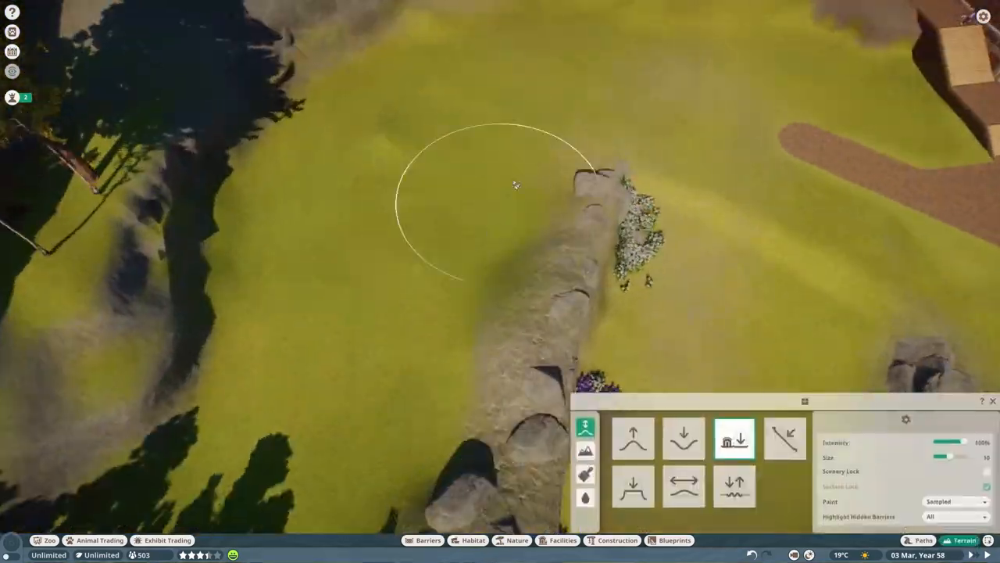
left_click(633, 438)
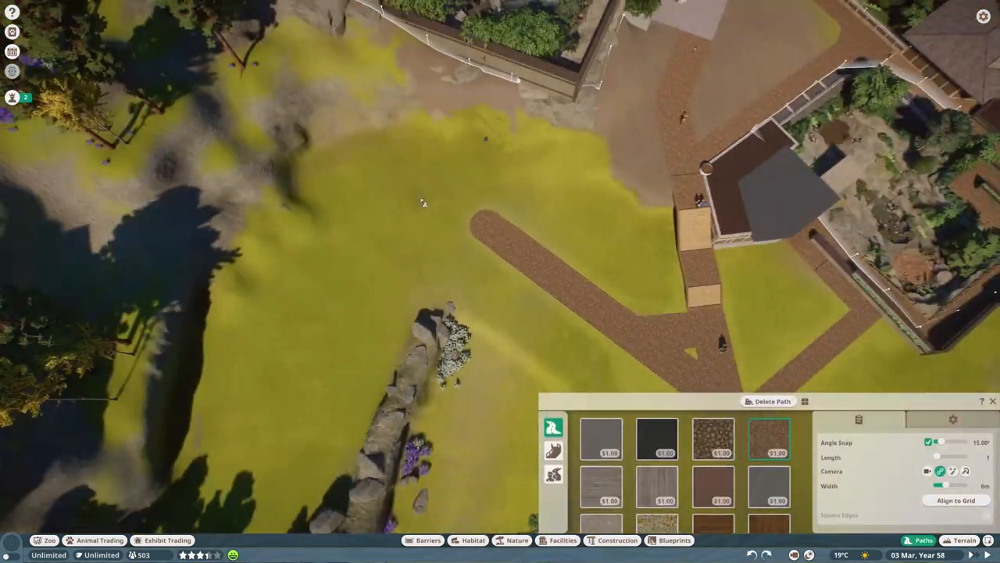
left_click(967, 540)
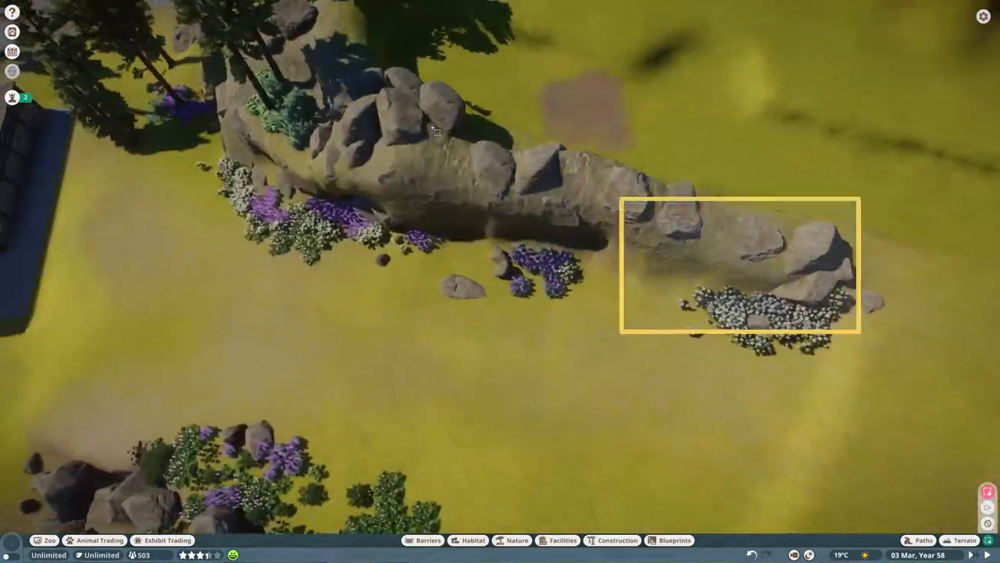
left_click(963, 540)
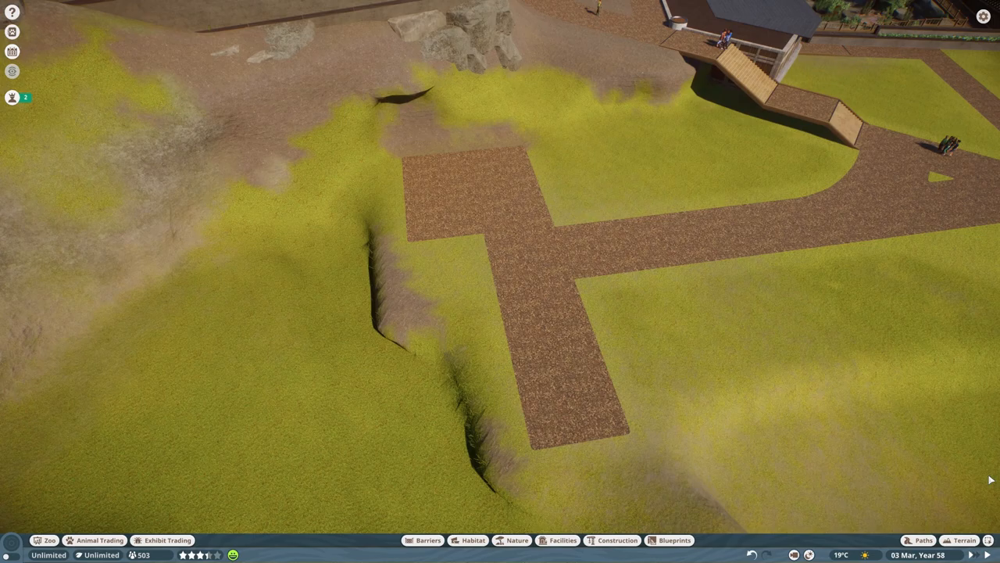
Smooth the slope along the path edge and start tracing the barrier line around the area.
left_click(923, 540)
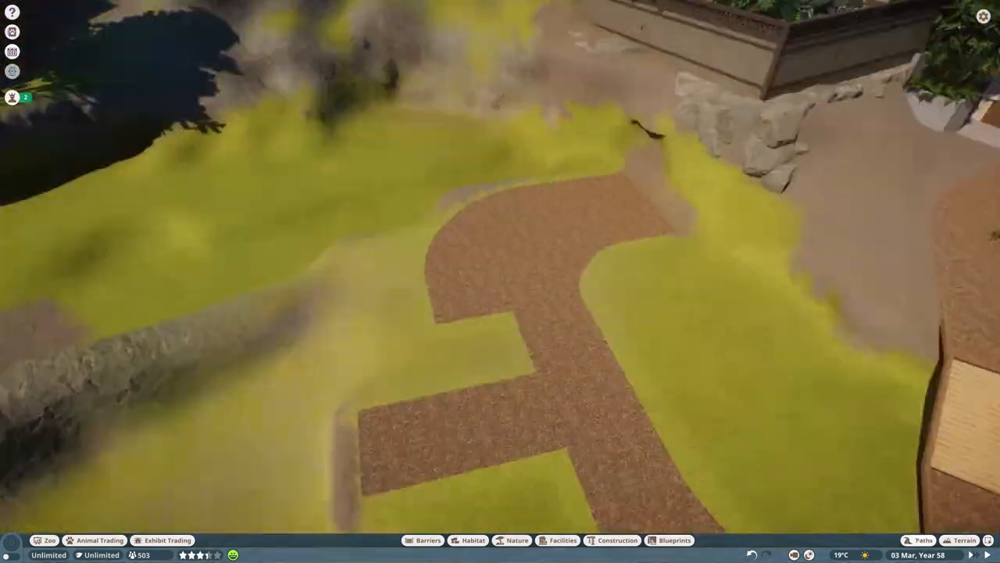
left_click(965, 540)
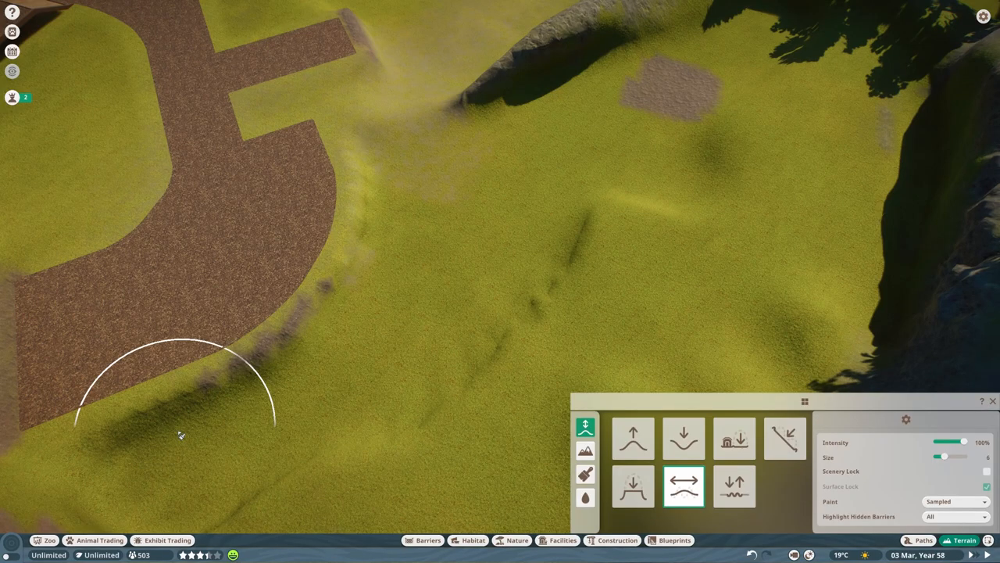
left_click(427, 540)
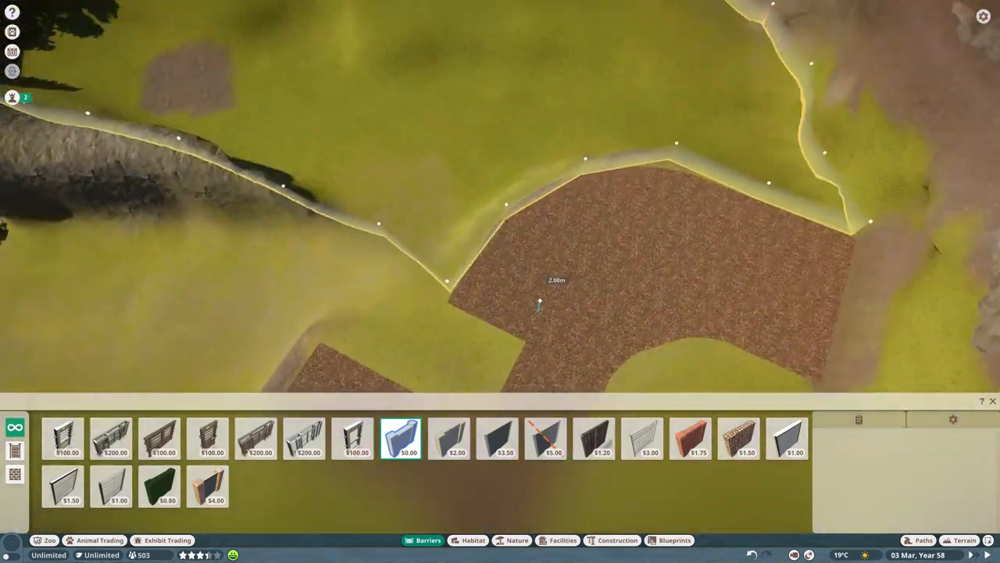
Set the final barrier corners and add an entrance gate beside the plaza, registering a 2228 m² habitat.
left_click(963, 540)
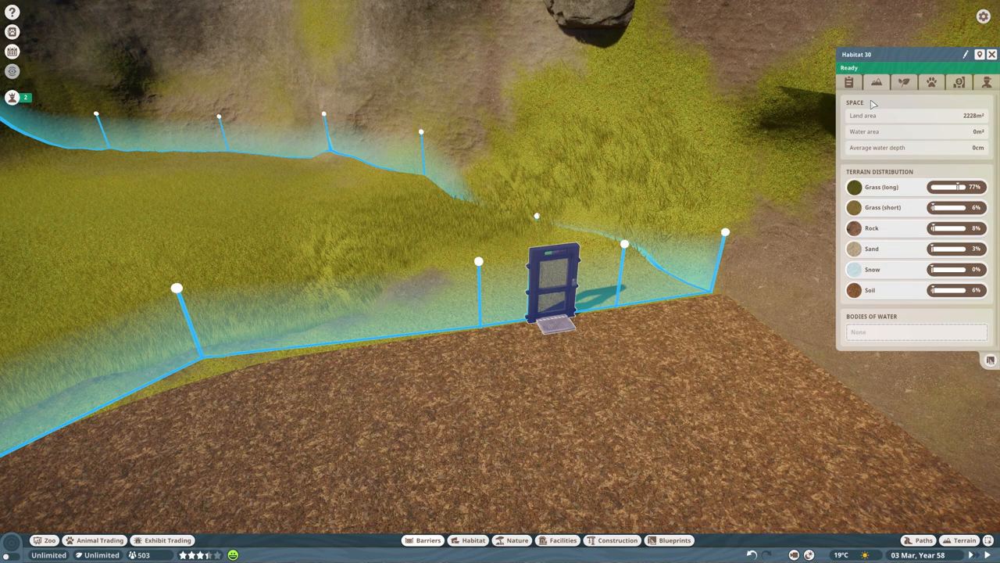
left_click(967, 540)
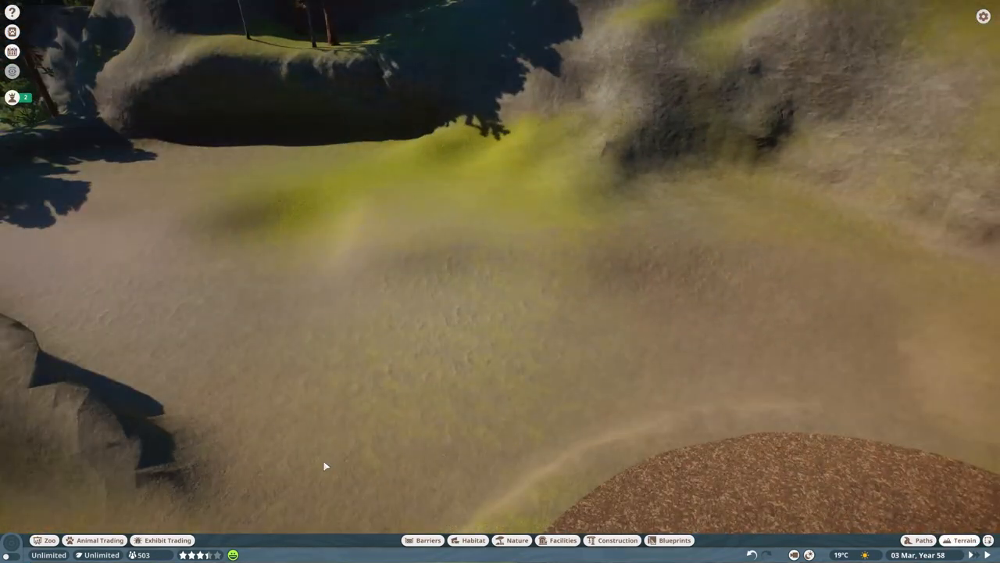
Place two octagonal Dhole water troughs and a feeder, then sculpt the ground into mounds.
left_click(474, 540)
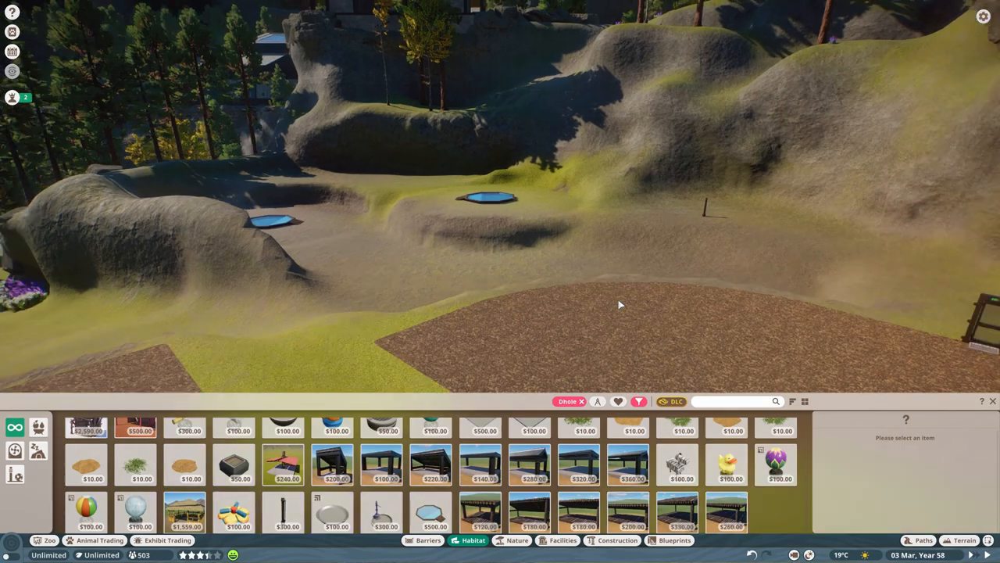
left_click(964, 540)
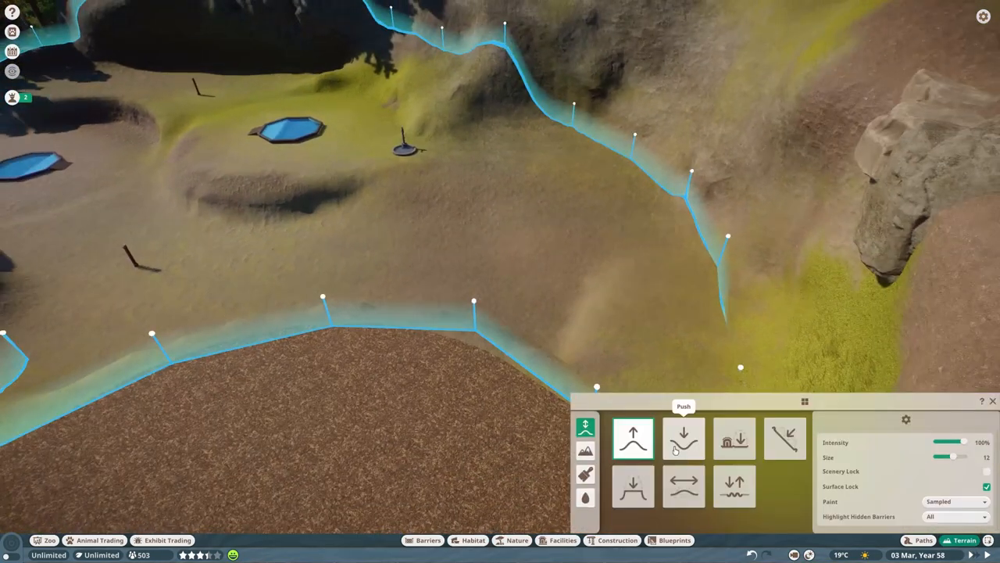
left_click(683, 486)
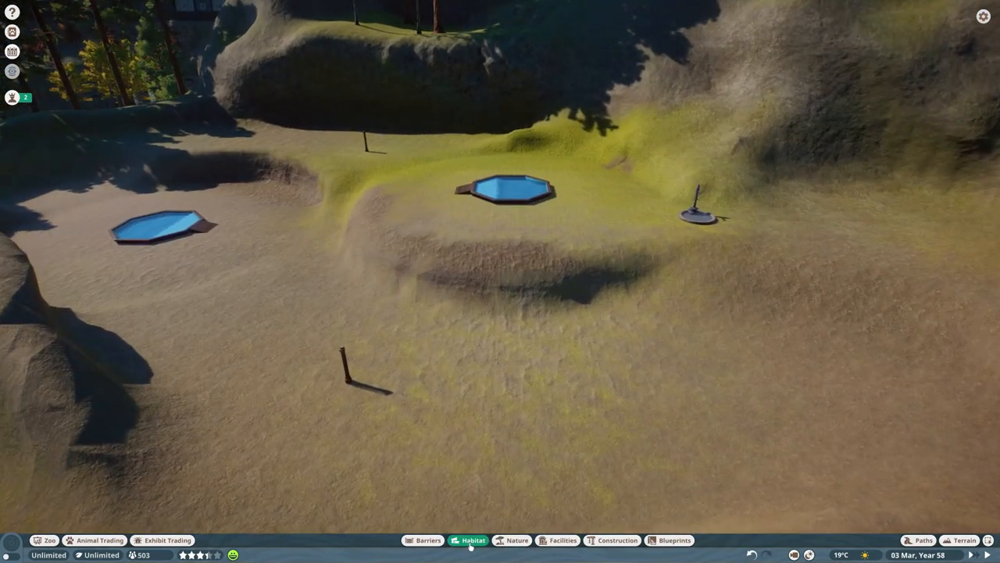
Place the Aquatic Faux Rock Arch around a water pit and faux rock ledges along the barrier.
left_click(473, 540)
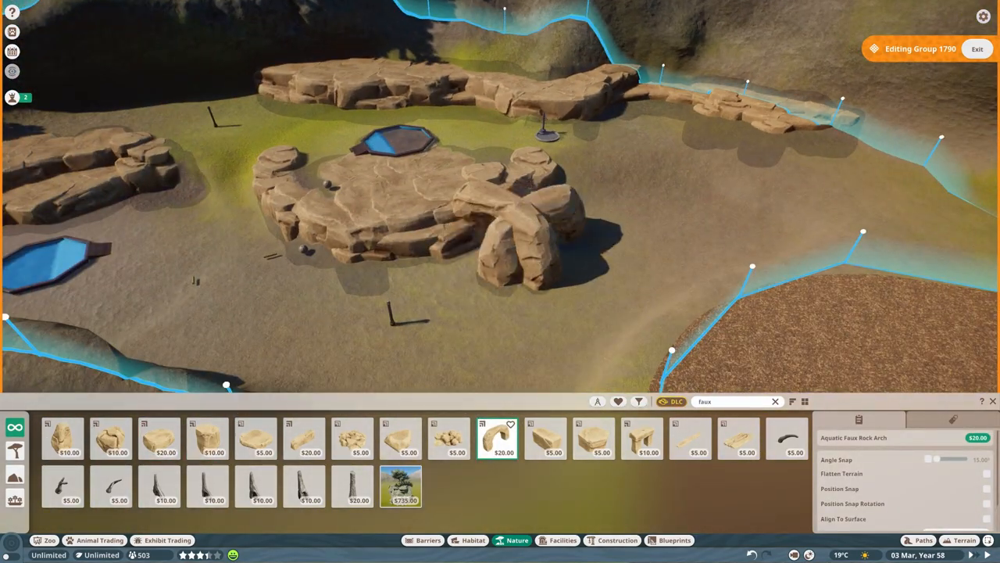
left_click(207, 438)
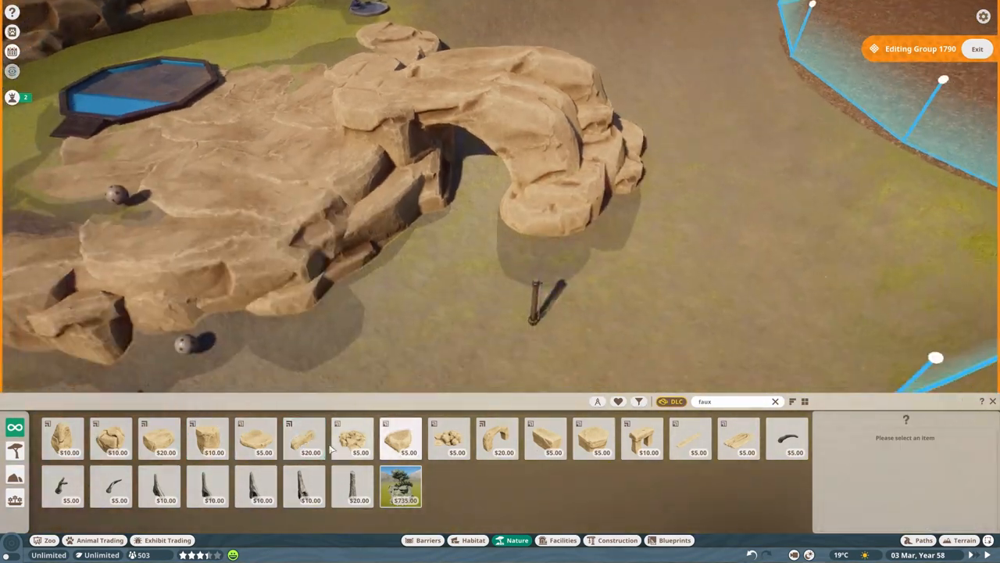
left_click(353, 438)
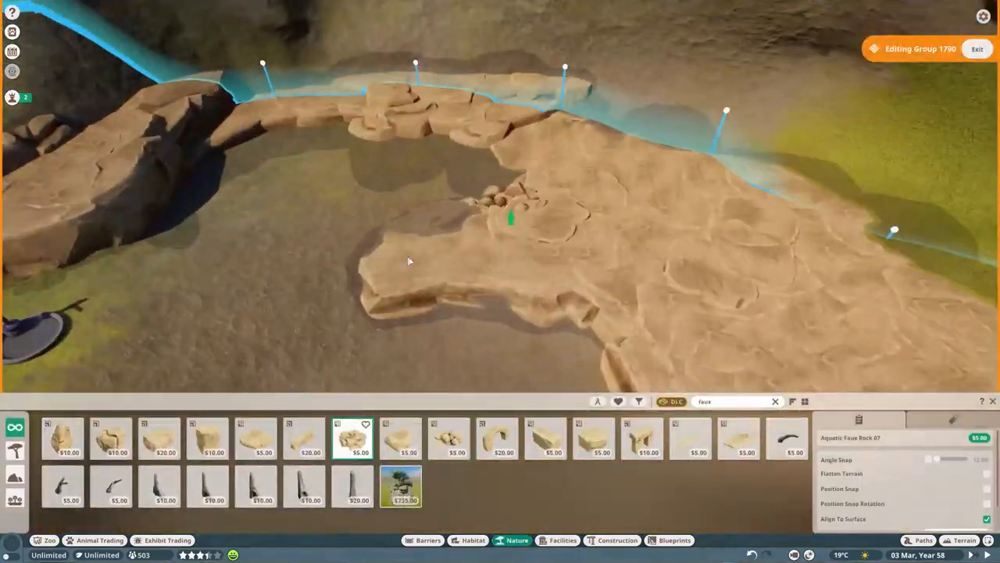
Add another faux rock arch and overhanging ledge by the plaza, then start deleting path tiles.
left_click(496, 438)
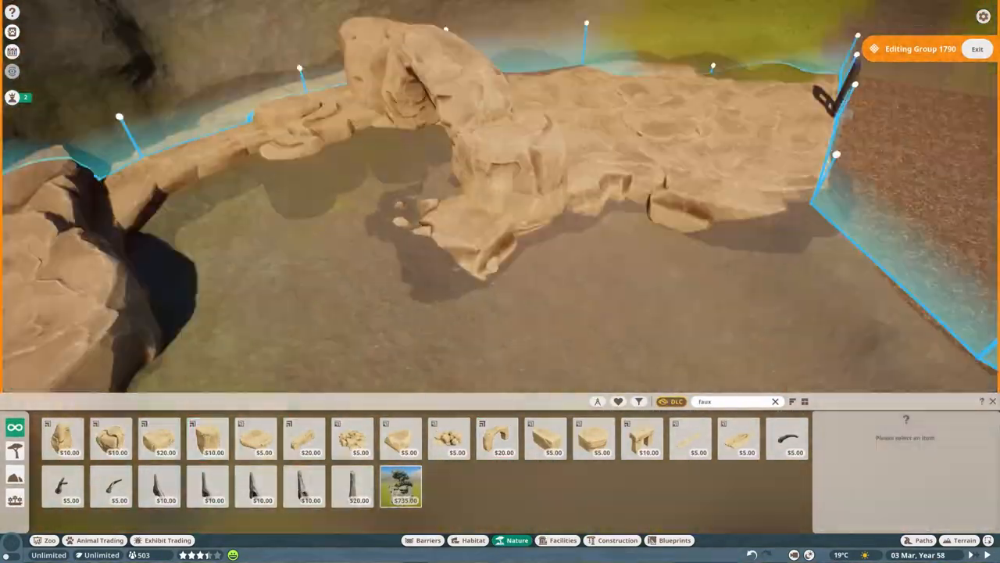
left_click(303, 437)
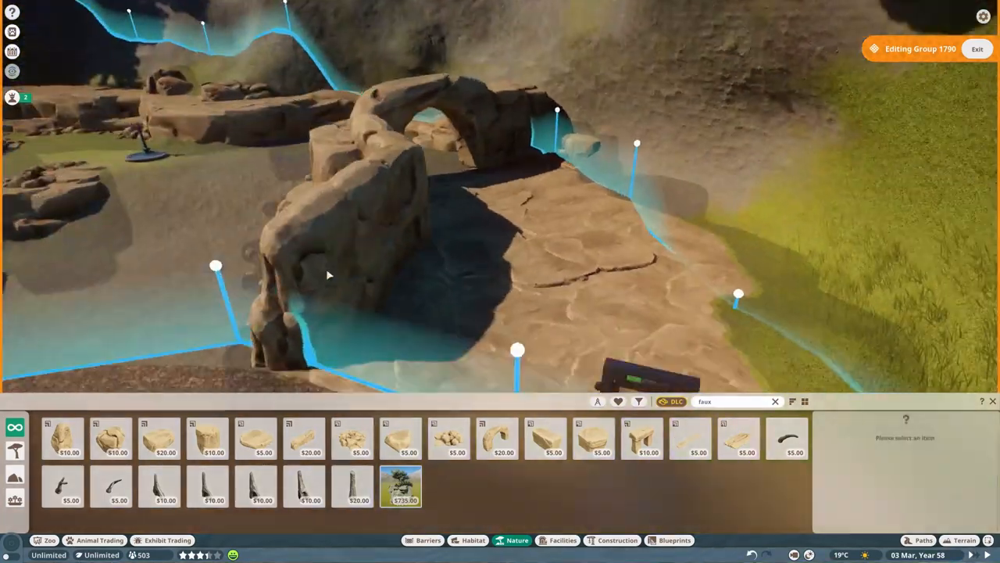
left_click(158, 438)
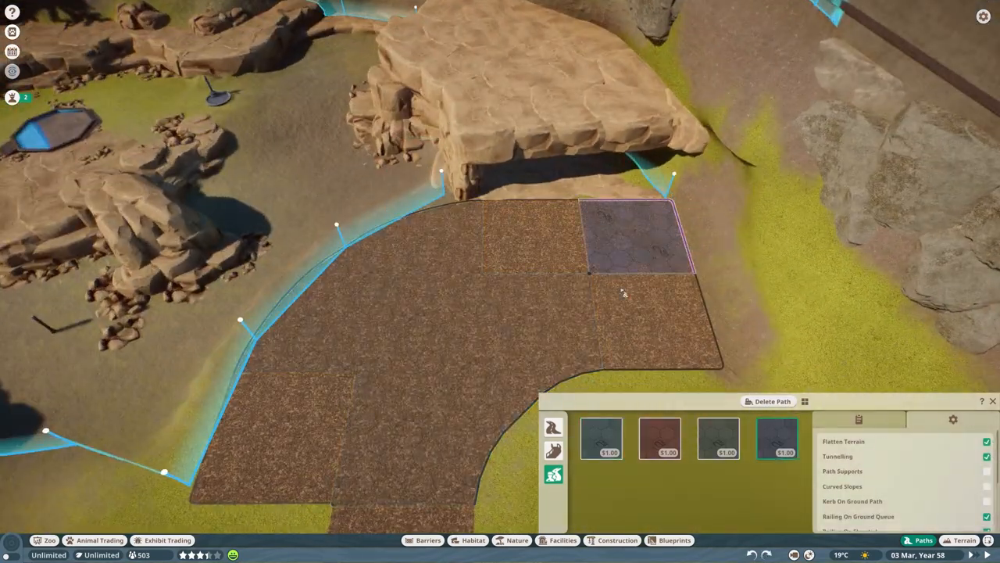
Remove the path tile by the overhang, place a glass viewing wall beneath it, and adjust the rocks.
left_click(428, 540)
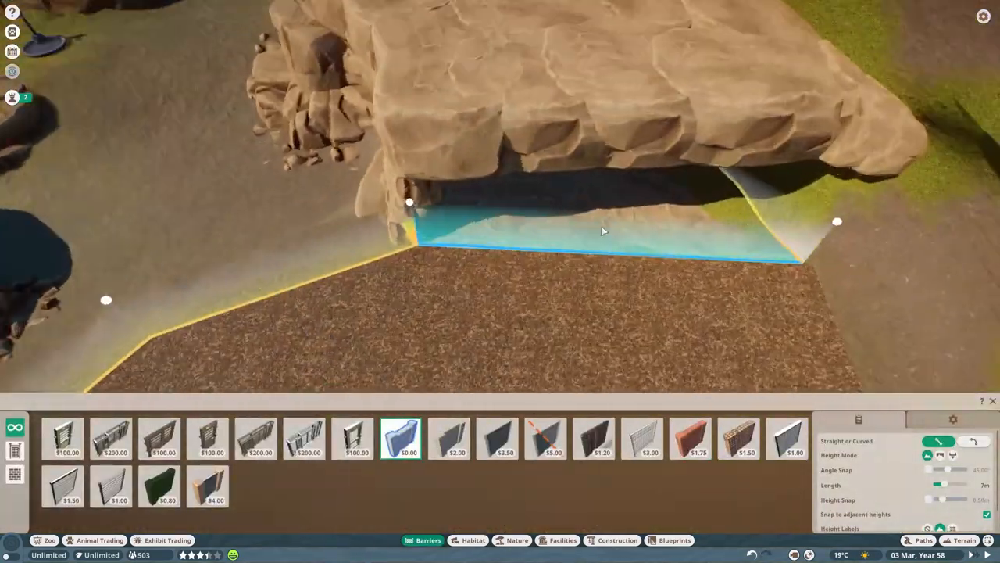
left_click(497, 438)
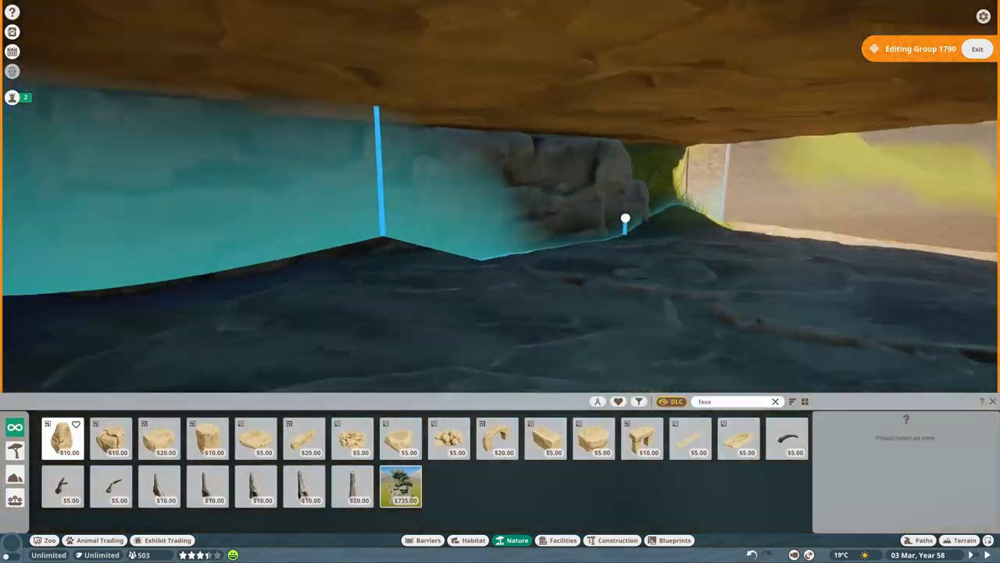
left_click(207, 438)
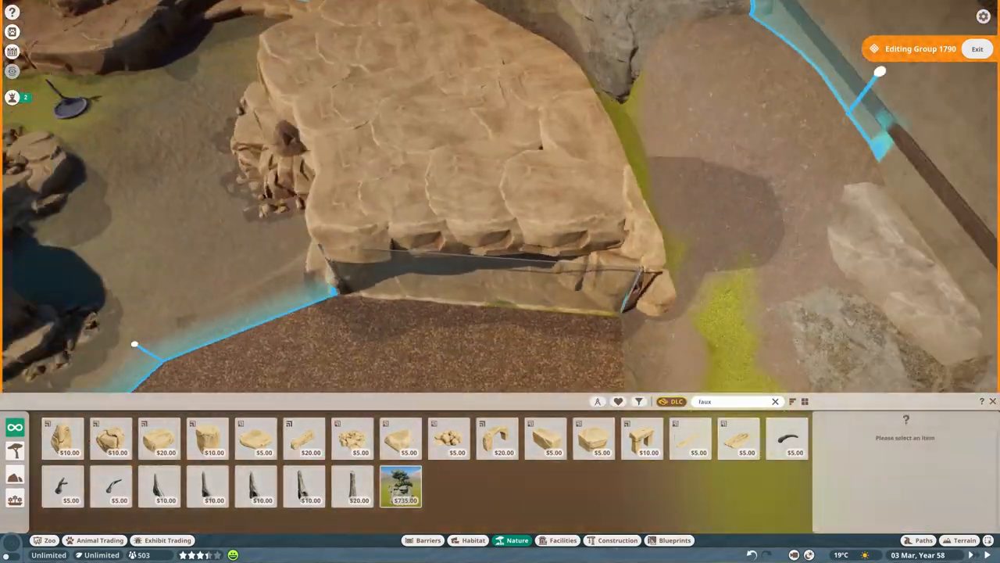
left_click(158, 437)
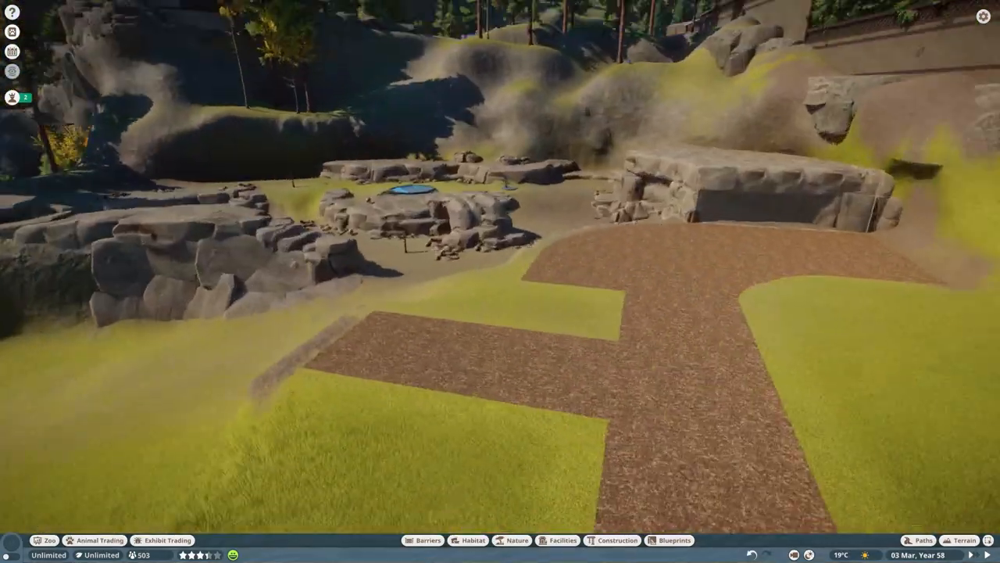
Place Taiga Rock 04 beside the overhang sheltering the viewing wall.
left_click(517, 540)
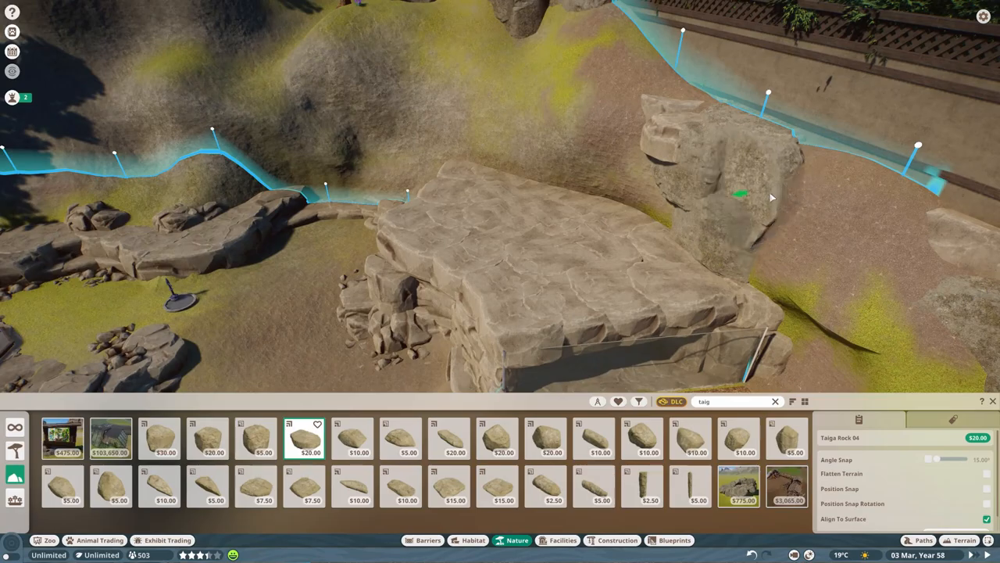
left_click(447, 438)
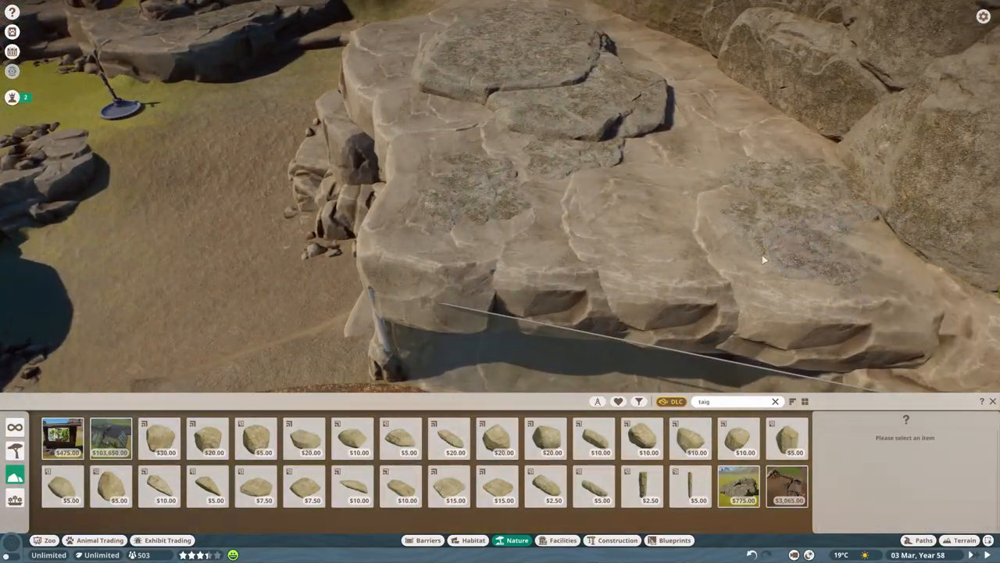
left_click(303, 437)
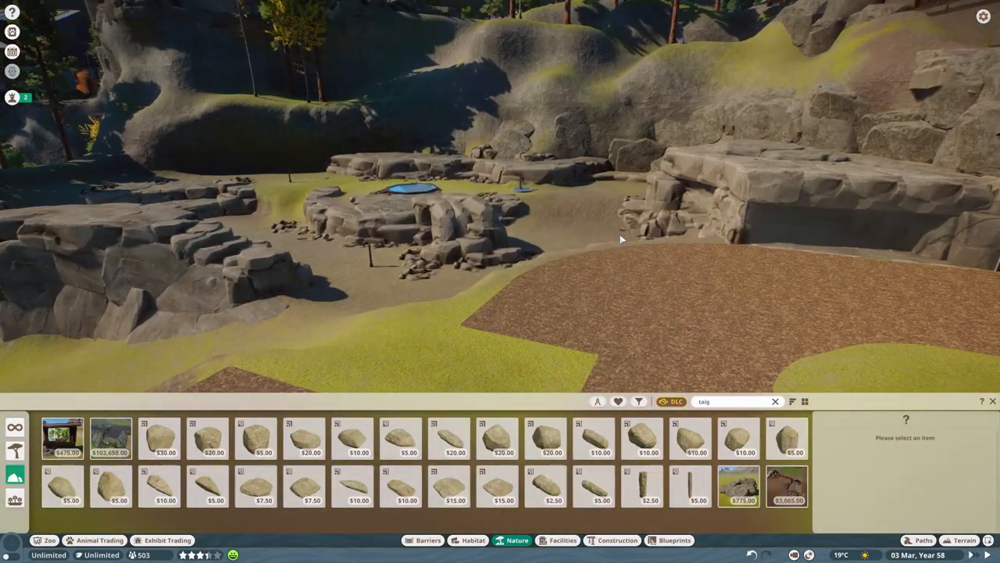
left_click(964, 540)
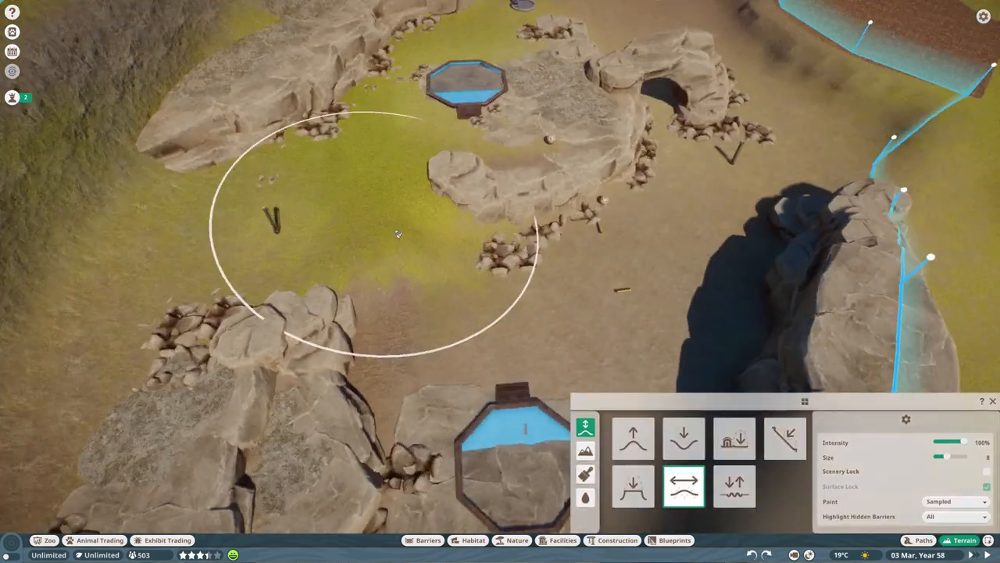
Smooth the central habitat ground and place Aquatic Faux Rock 03 by a water pit.
left_click(585, 475)
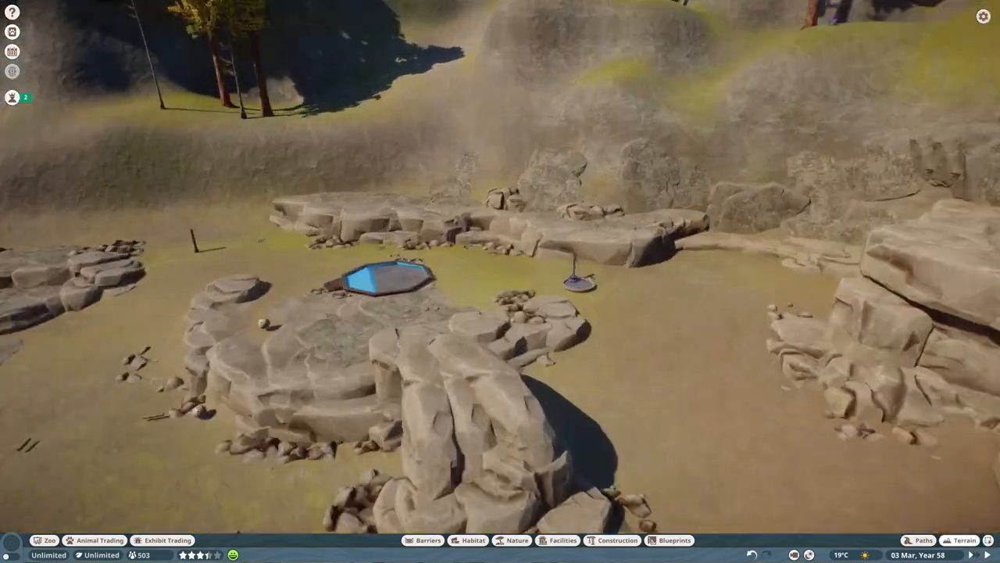
left_click(517, 541)
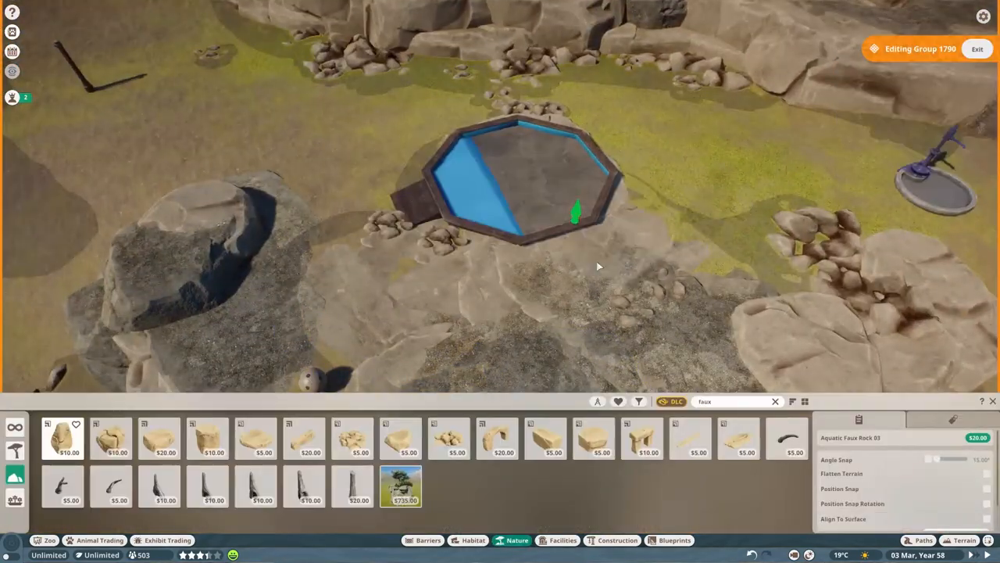
Place a faux rock piece against the water pit so it blends into the rockwork.
left_click(546, 438)
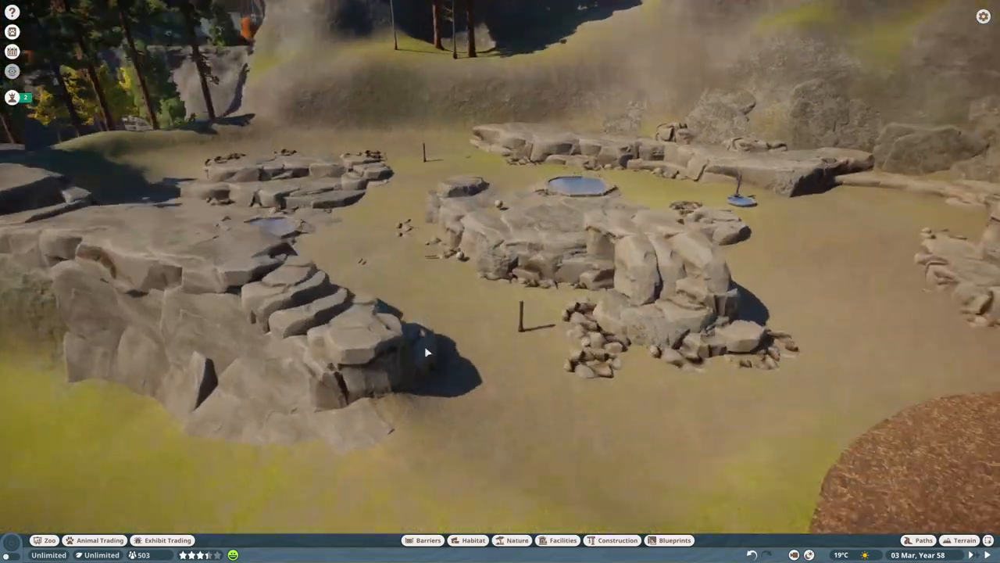
Place and group Taiga Rock 01 and 04 pieces as ledges along the back barrier slope.
left_click(516, 540)
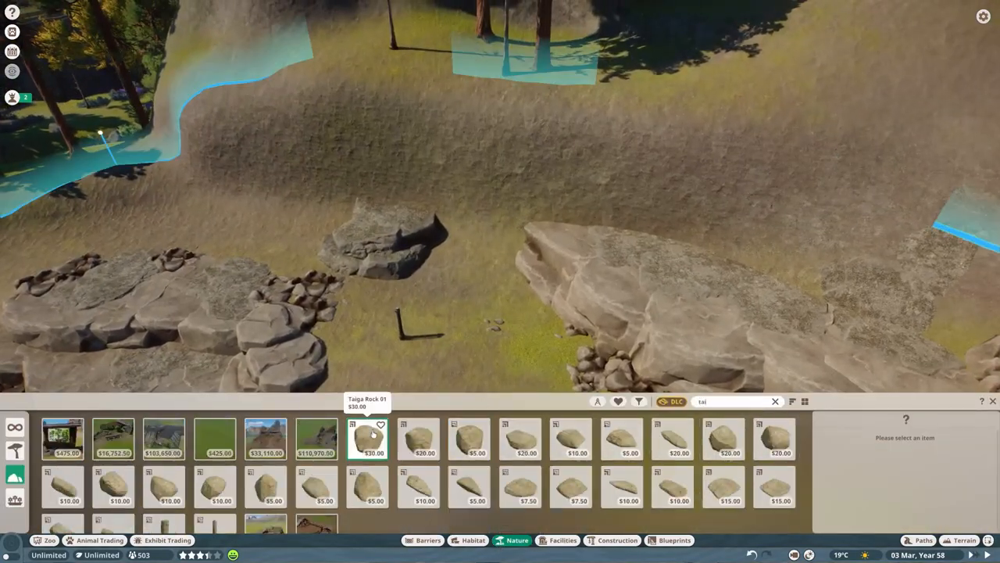
left_click(367, 438)
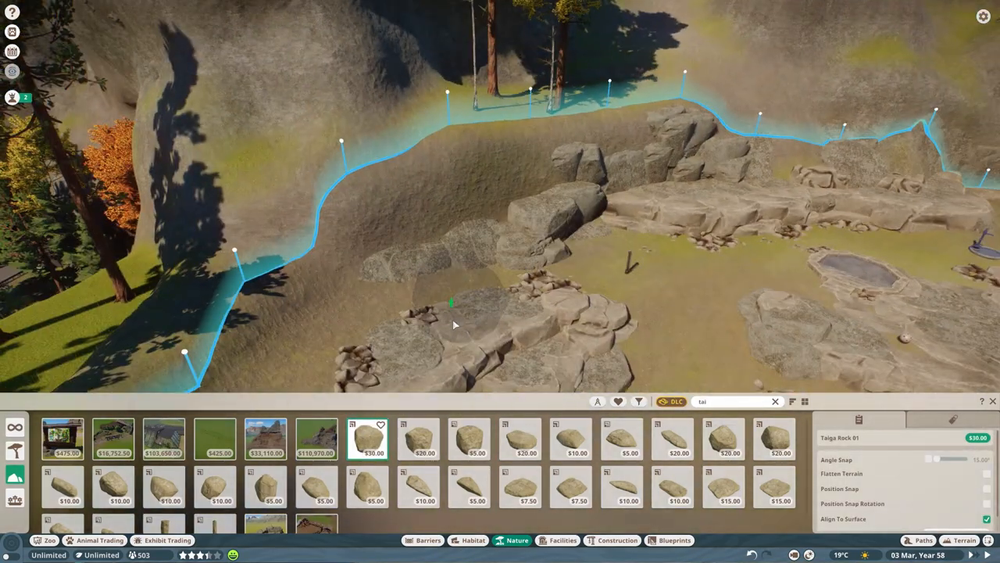
left_click(519, 438)
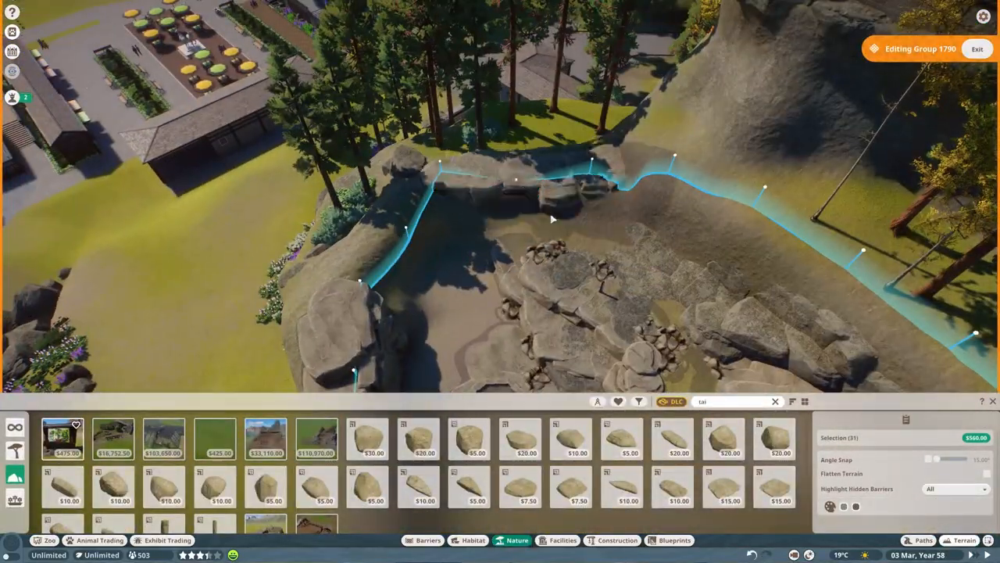
left_click(367, 438)
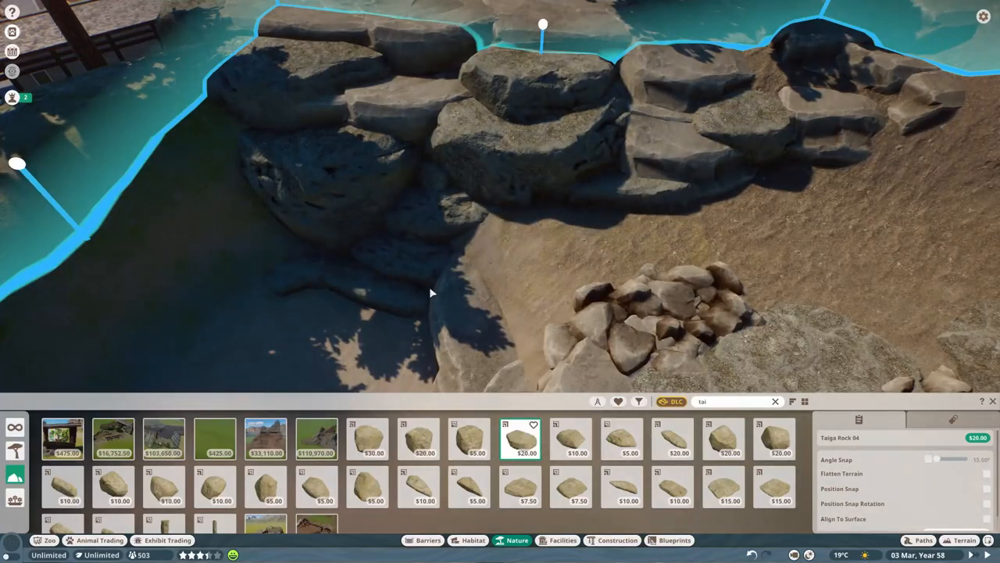
left_click(367, 438)
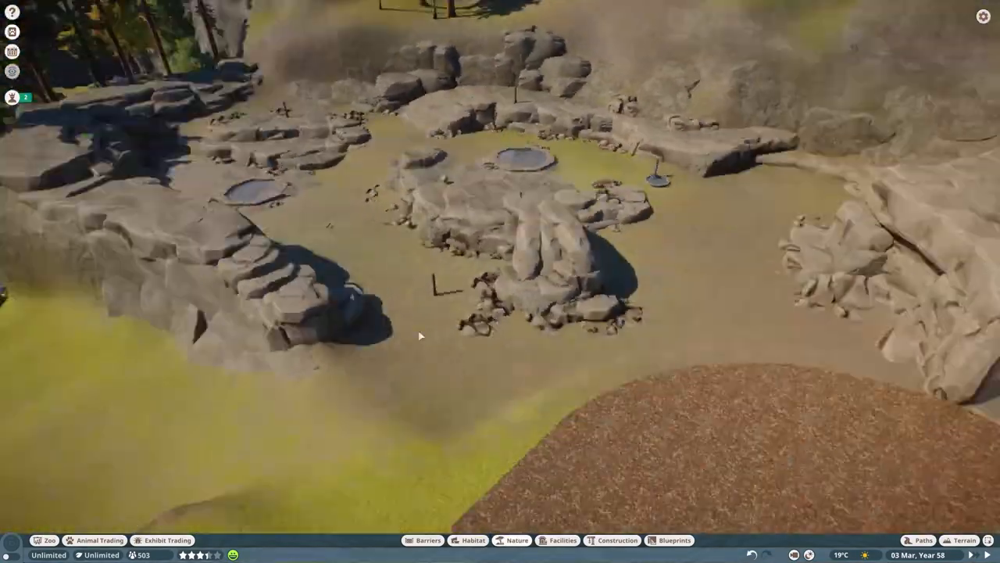
Search Construction for 'pan' and place wooden panel pieces against the grass slope.
left_click(616, 540)
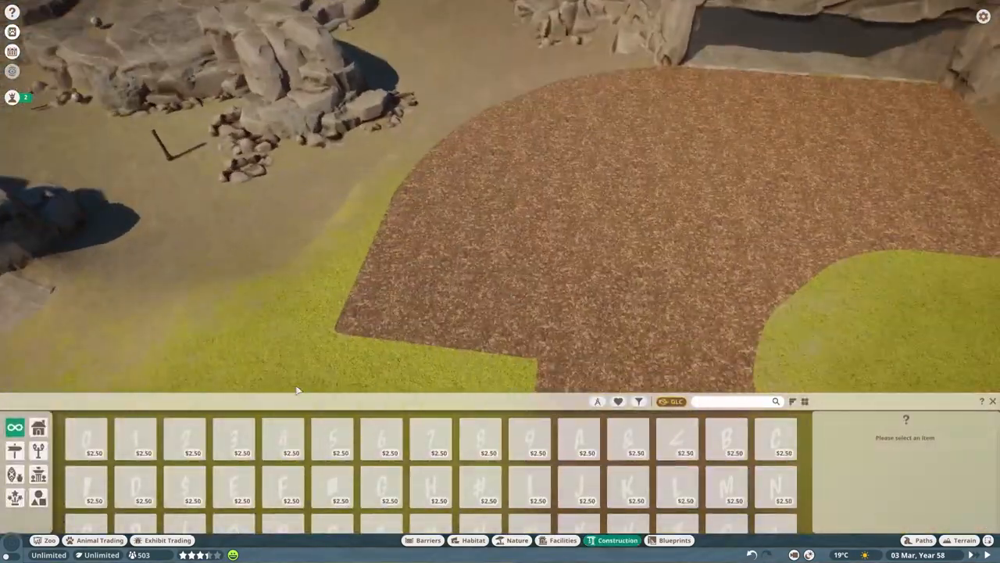
type("pan")
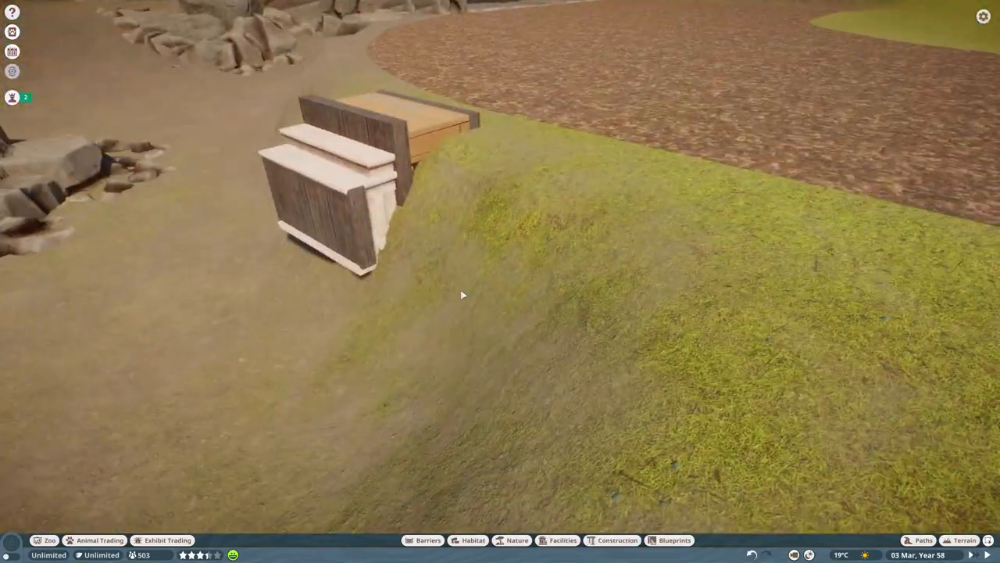
Assemble a grouped curved wooden wall with slatted railing segments following the mulch path edge.
left_click(617, 540)
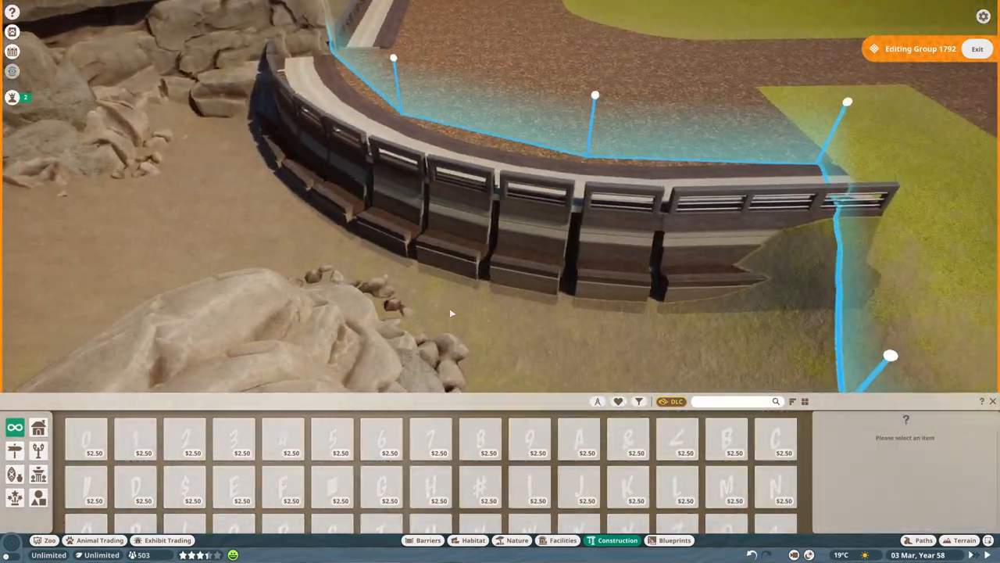
Place Stained Wood Wall 4m panels on the grid beside the rock overhang.
type("log")
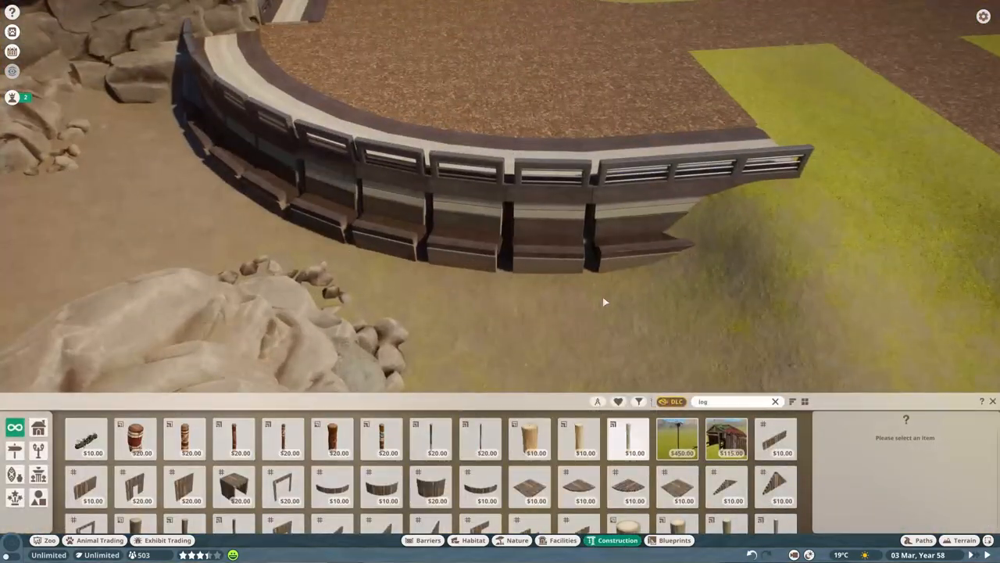
left_click(628, 439)
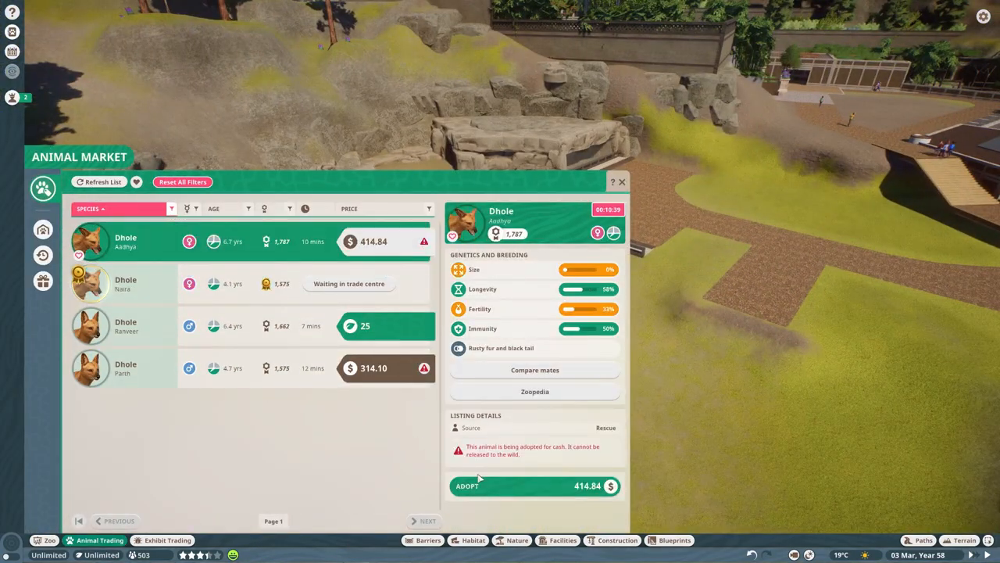
left_click(617, 540)
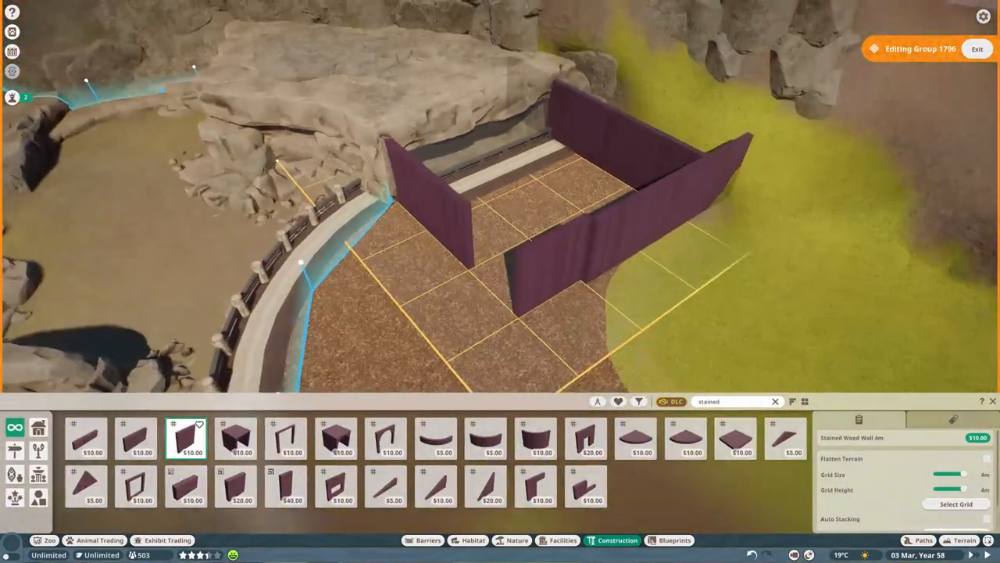
Add wooden posts, beams and slatted rail pieces around the stained wood walls.
left_click(286, 438)
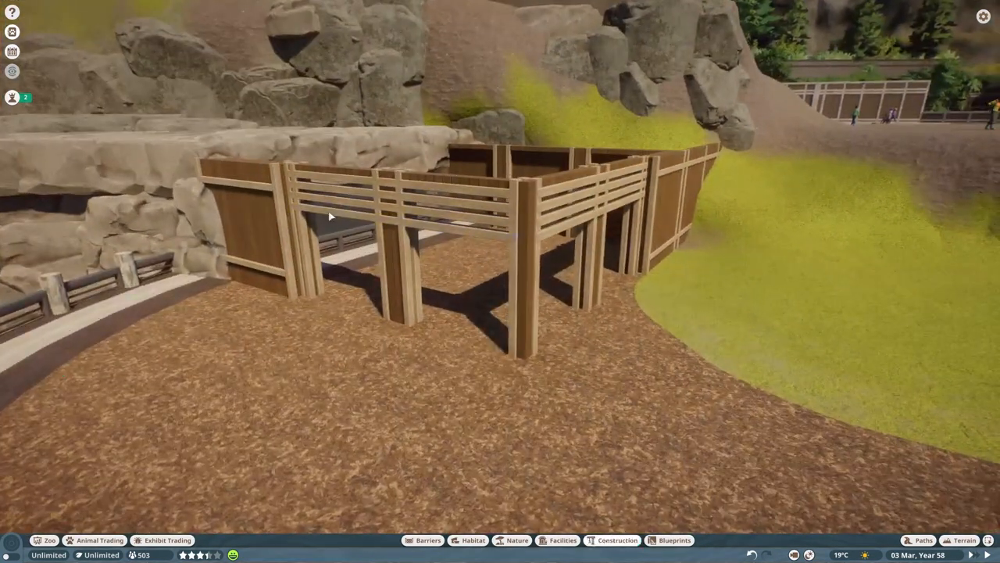
left_click(617, 540)
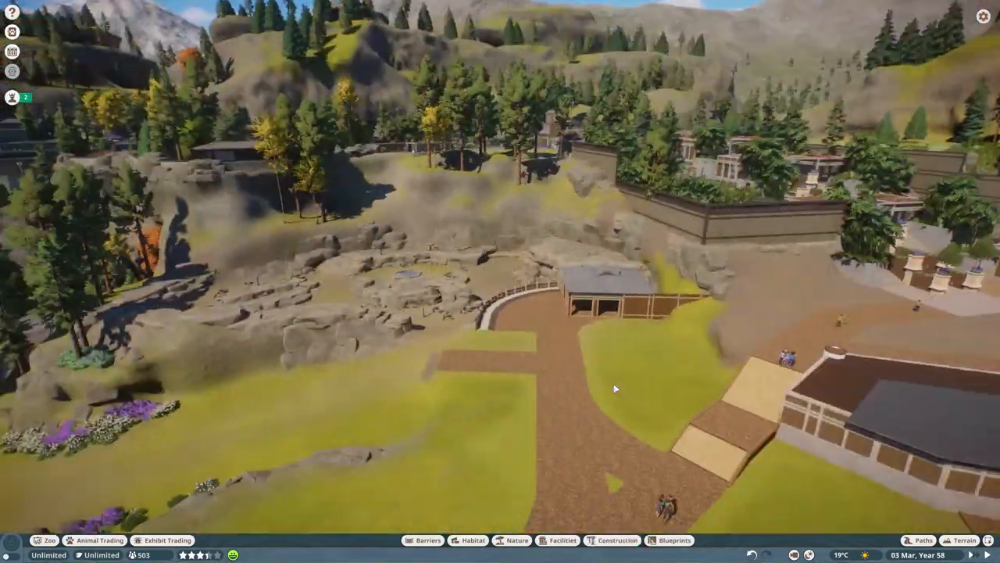
Position lattice-topped wall pieces across the grass, aligned using the move gizmo and Angle Snap.
left_click(473, 540)
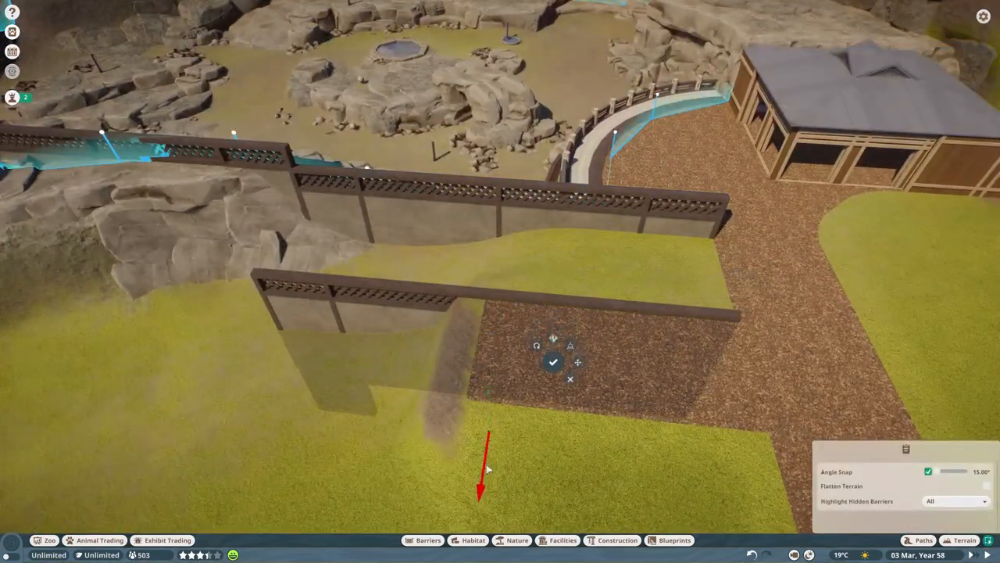
Lay Mulch Patches Straight 4m x 4m inside the lattice walls as the deck floor.
left_click(553, 361)
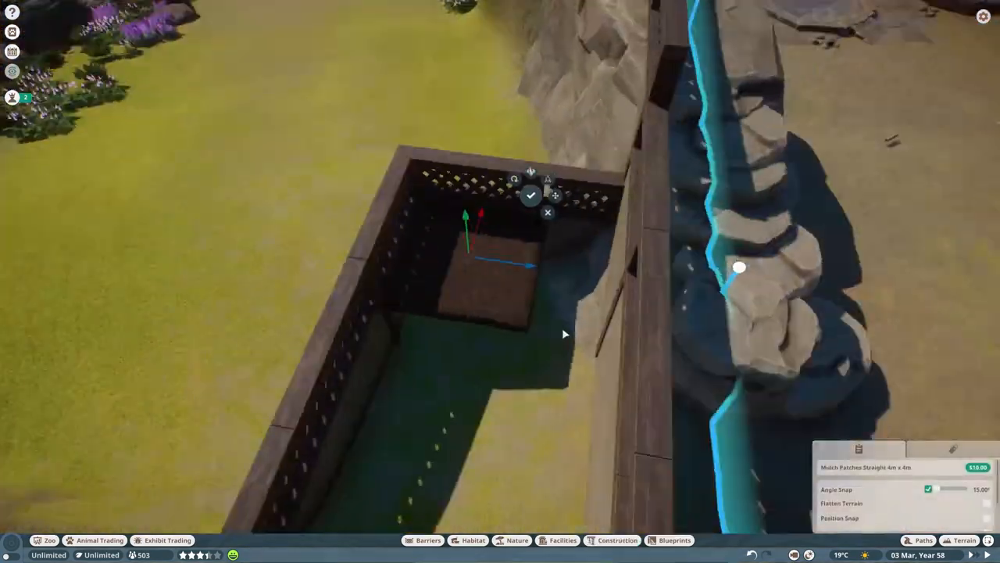
left_click(964, 540)
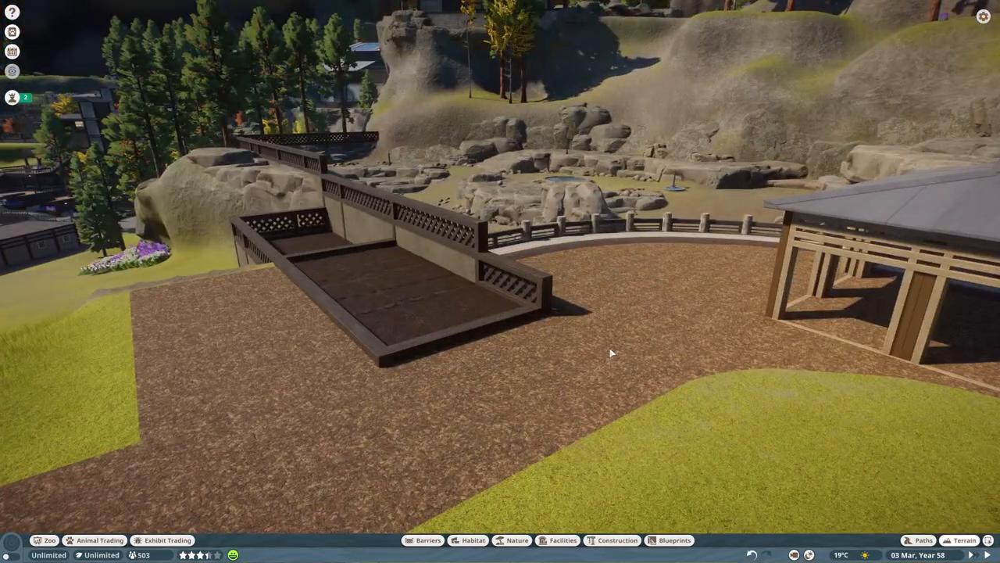
left_click(516, 540)
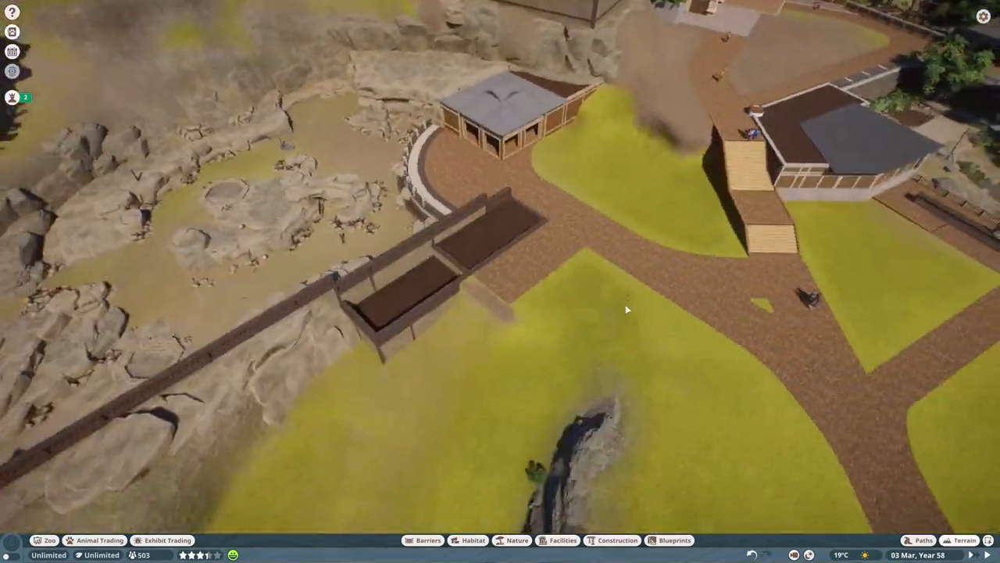
left_click(517, 540)
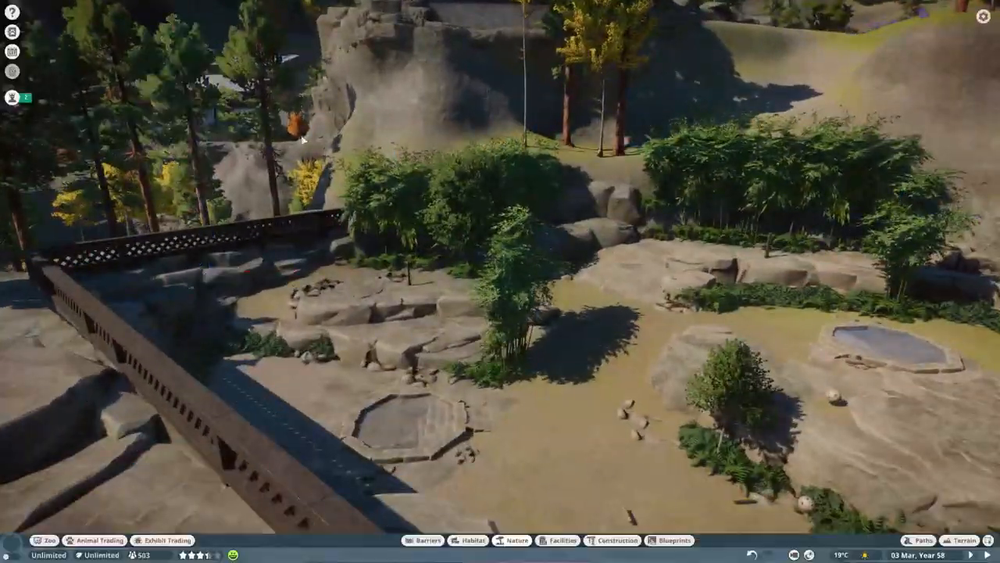
Place a Log in the habitat and bring up the Nature foliage catalogue by the deck.
left_click(518, 540)
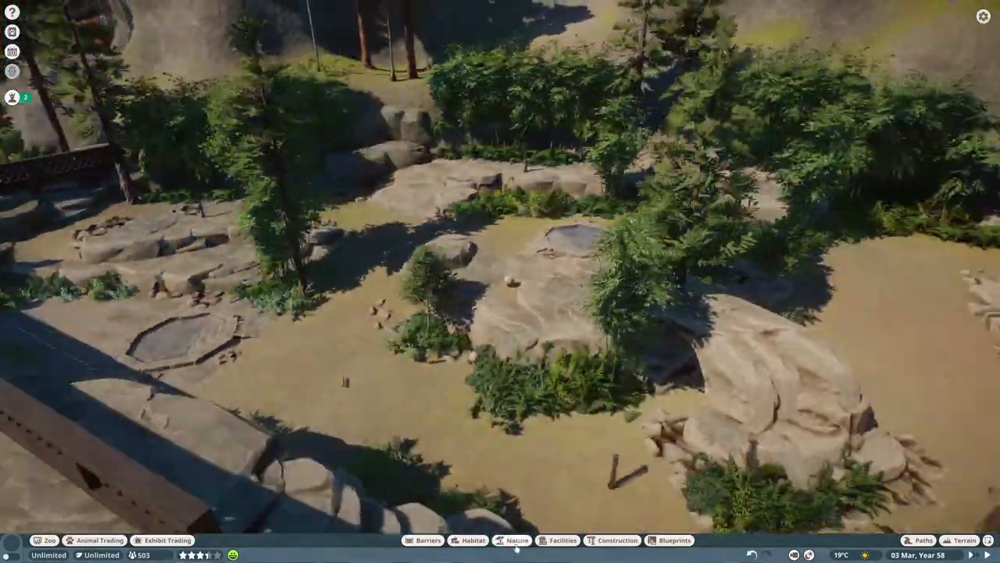
left_click(518, 540)
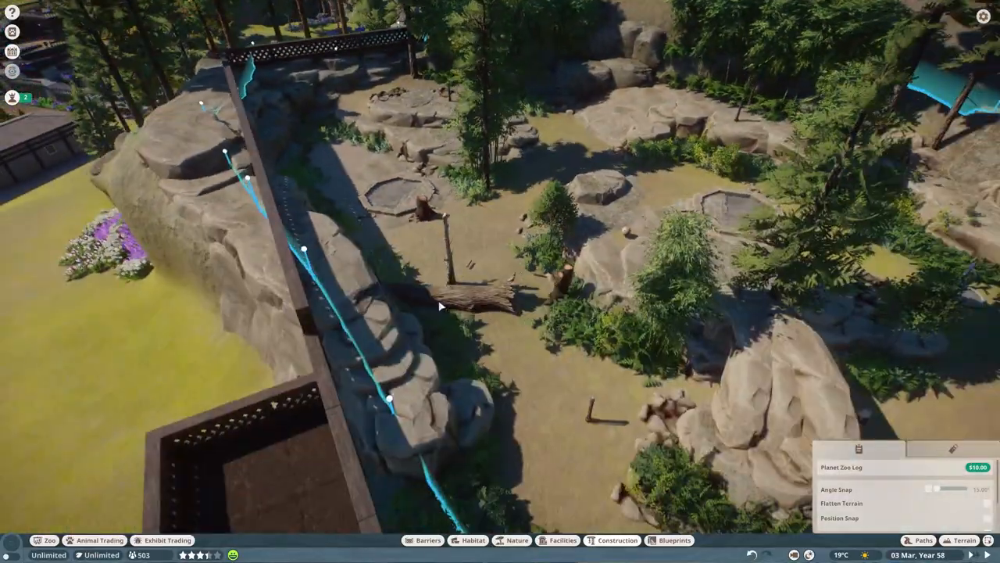
left_click(517, 540)
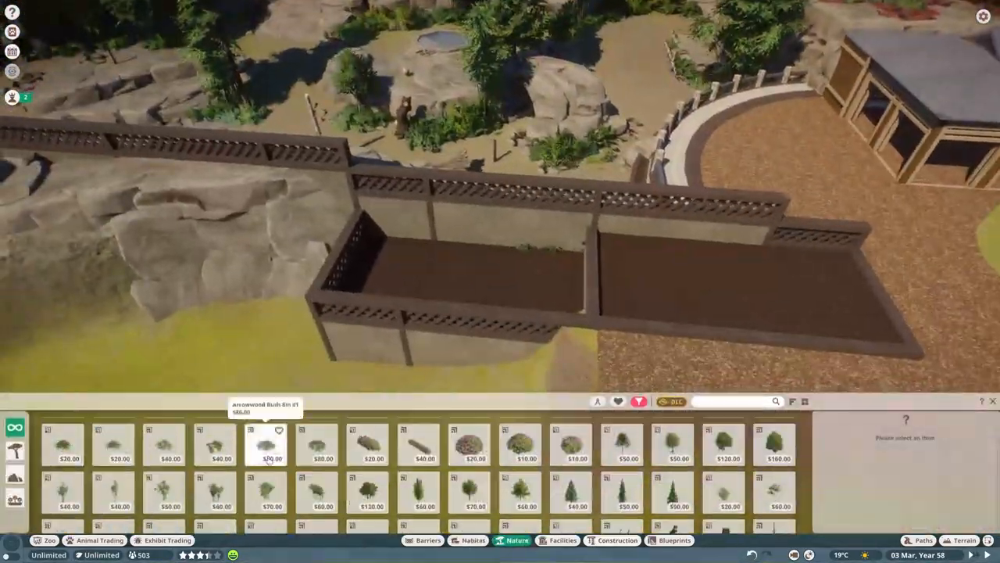